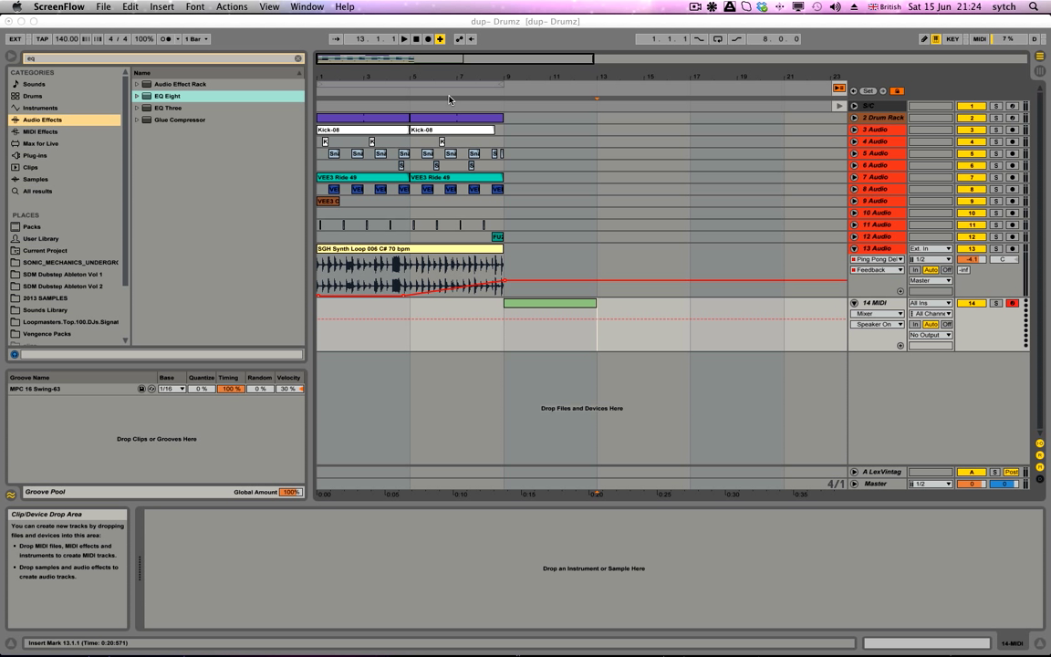
mouse_move(410, 116)
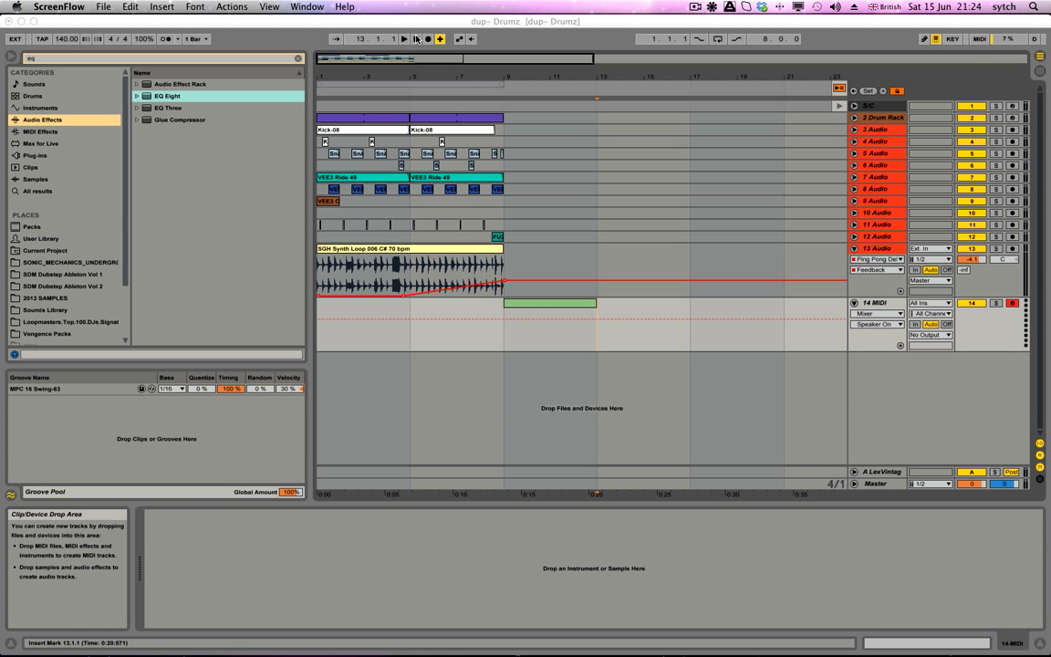
Stop playback and search the browser for "oper" to find the Operator instrument.
left_click(406, 38)
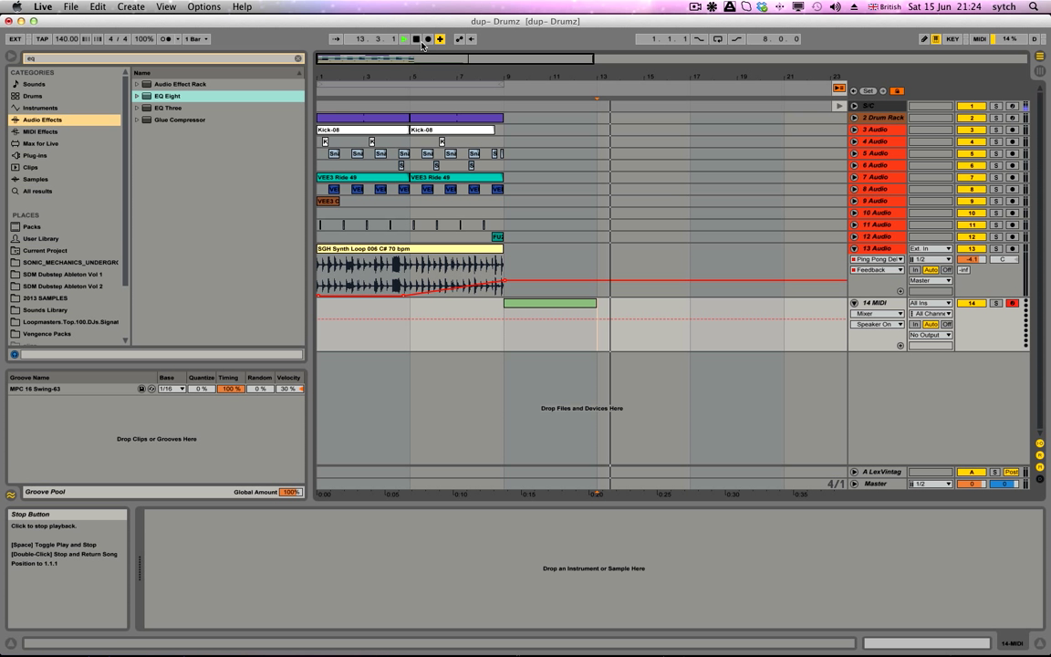
left_click(416, 38)
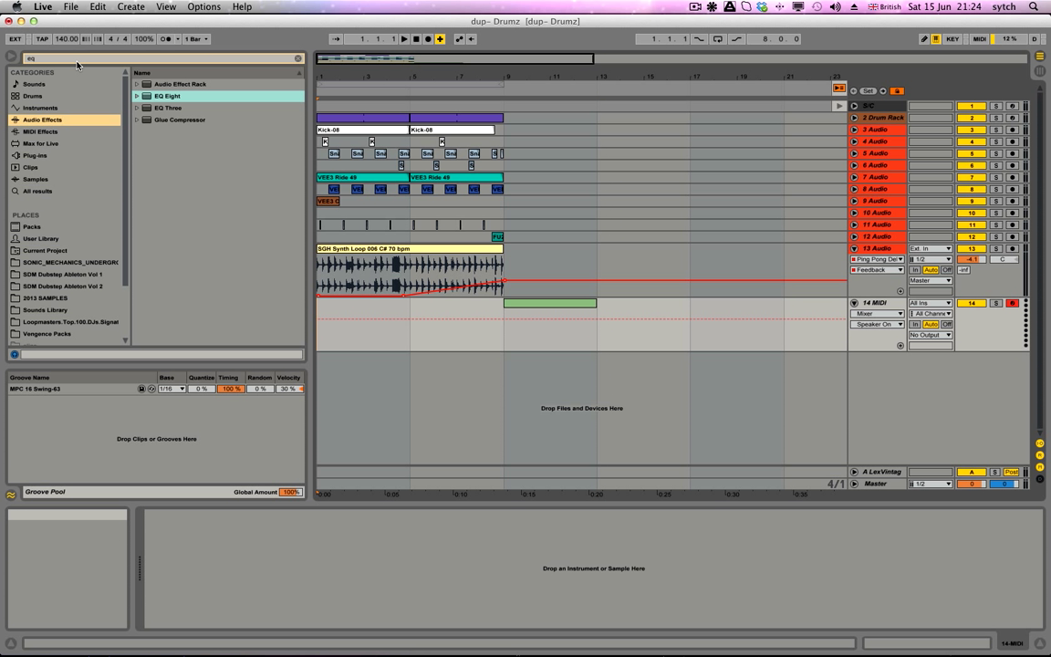
type("oper")
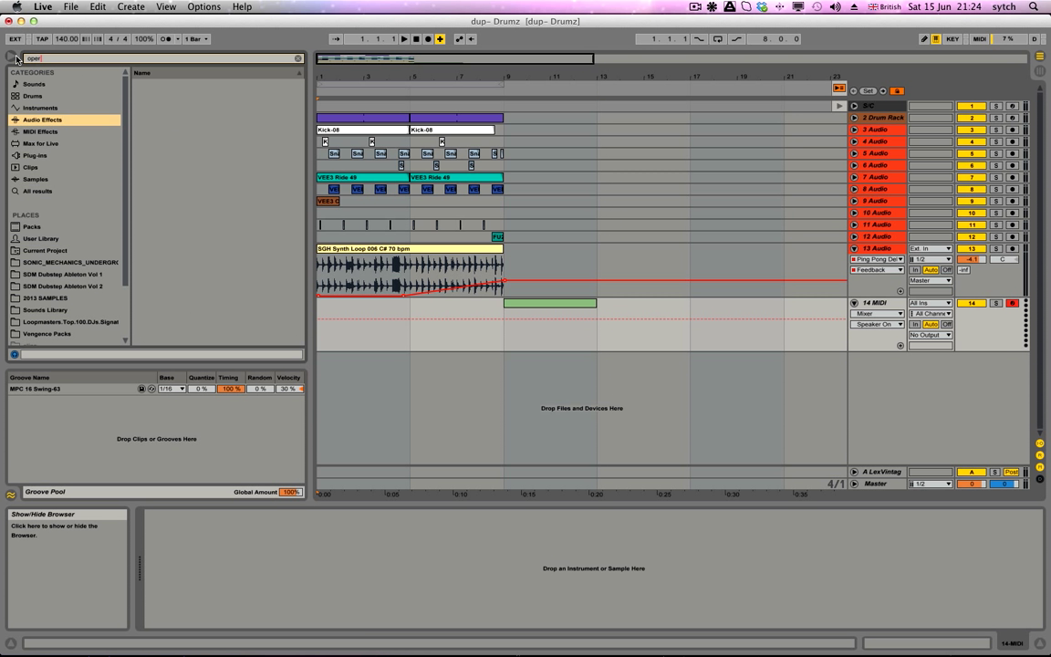
Filter the search to instruments, load Operator on a new track and audition a C2 note.
left_click(40, 108)
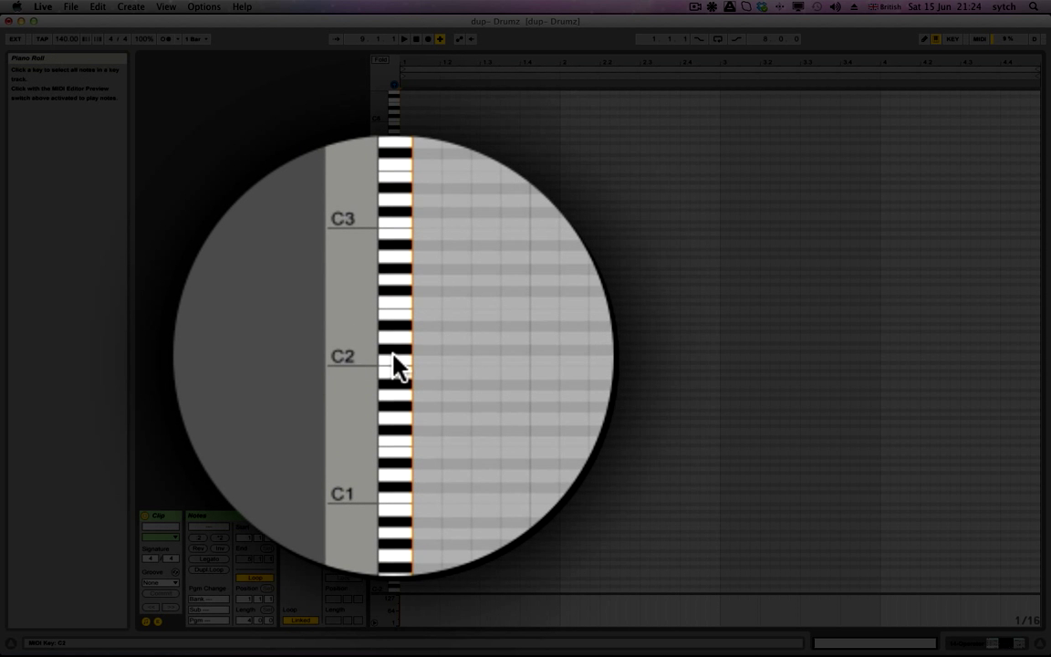
left_click(393, 354)
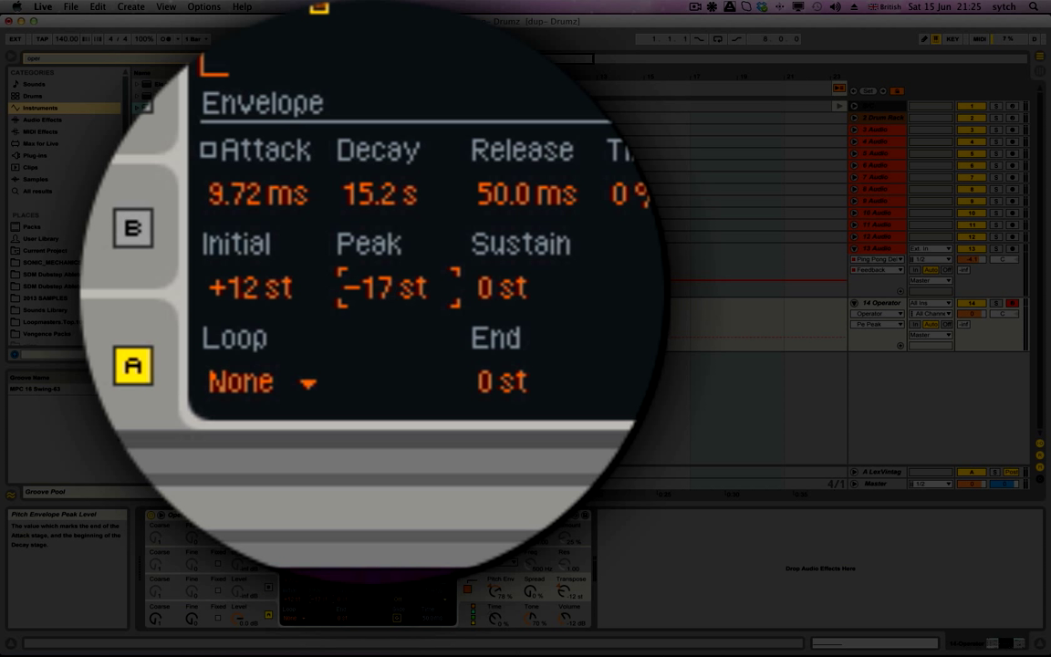
Set Operator's pitch envelope peak +13 st, sustain -24 st, and low-pass cutoff near 64.5 Hz.
left_click_drag(383, 287, 383, 264)
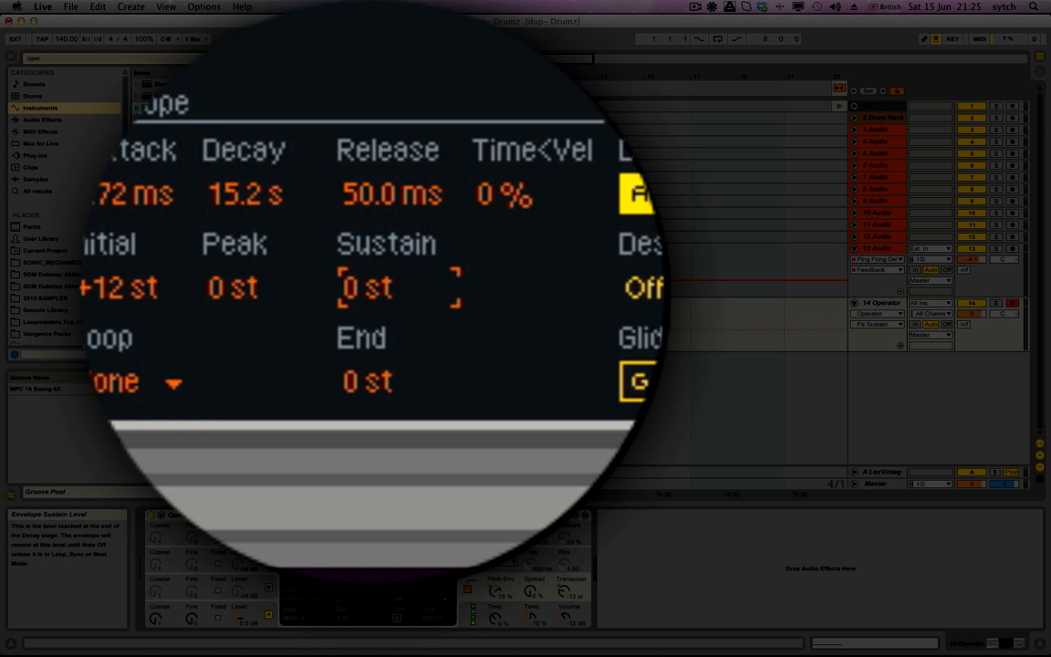
left_click_drag(365, 289, 365, 365)
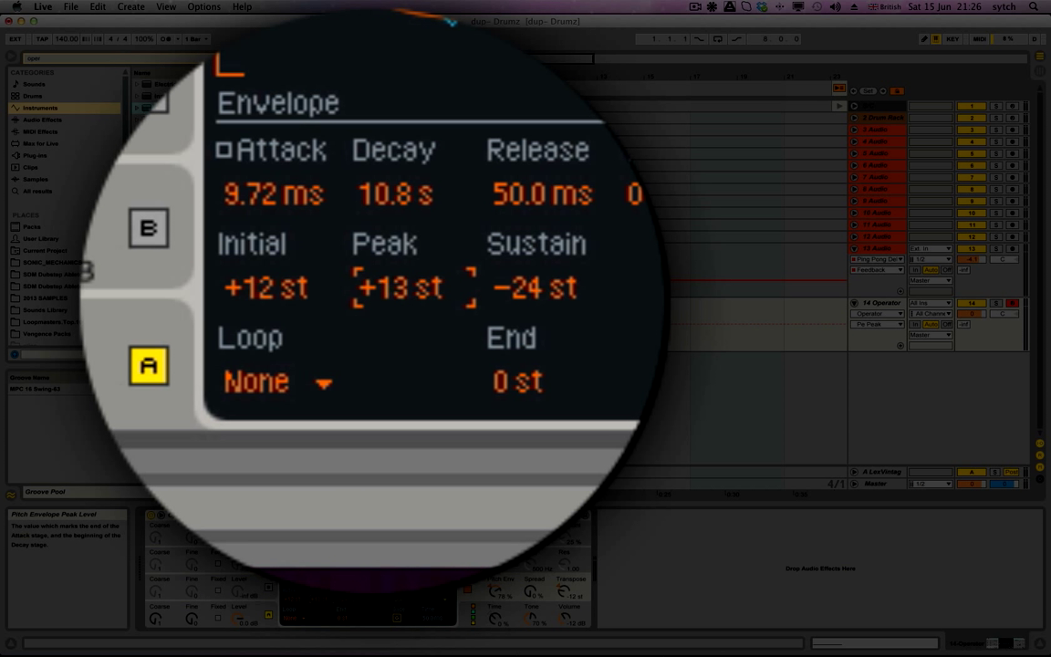
left_click_drag(399, 285, 400, 296)
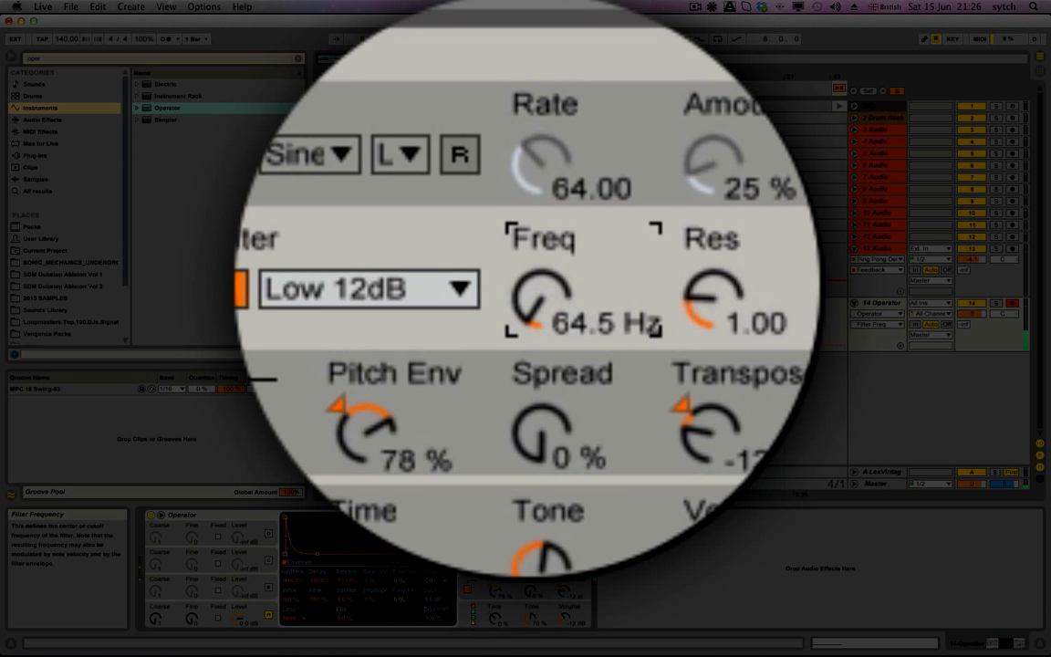
left_click_drag(540, 301, 540, 255)
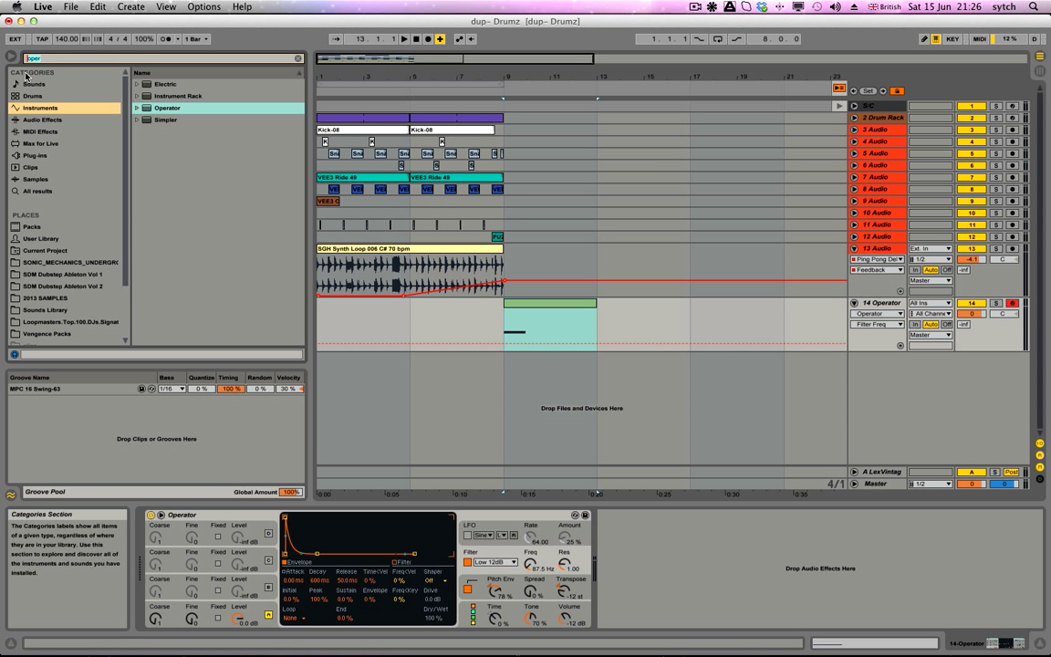
Search audio effects for EQ and load EQ Eight after Operator on the track.
type("ewj")
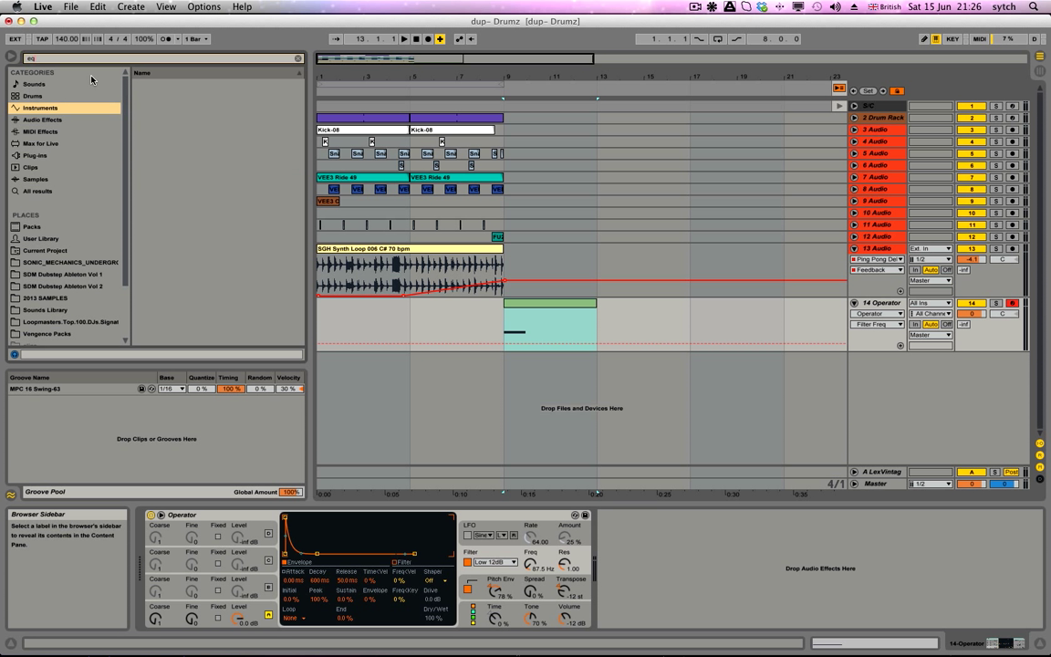
left_click(42, 121)
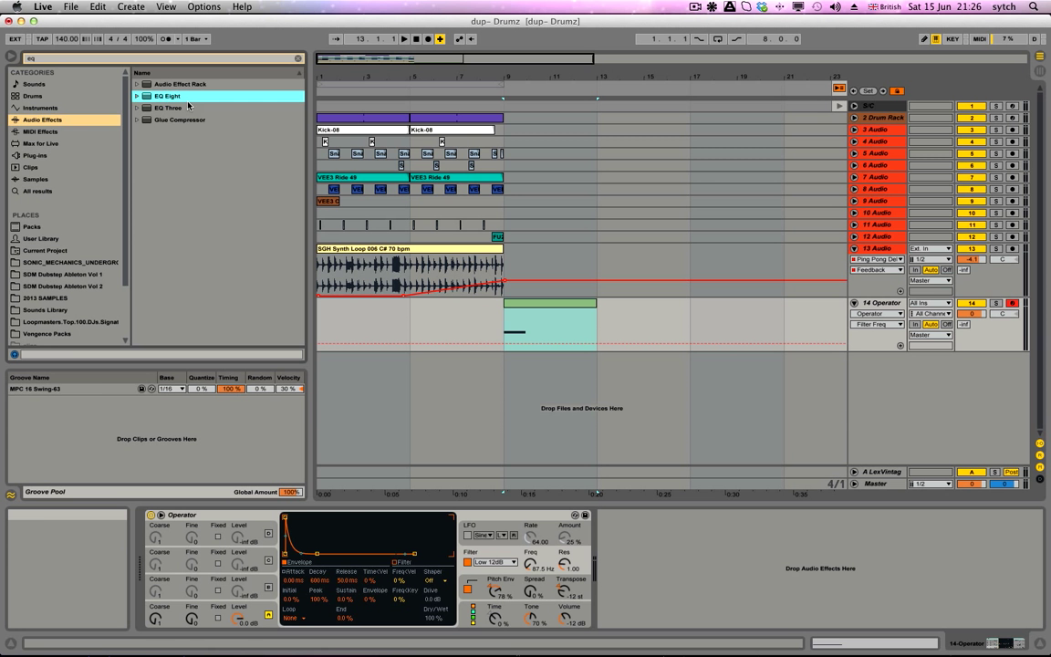
double_click(168, 95)
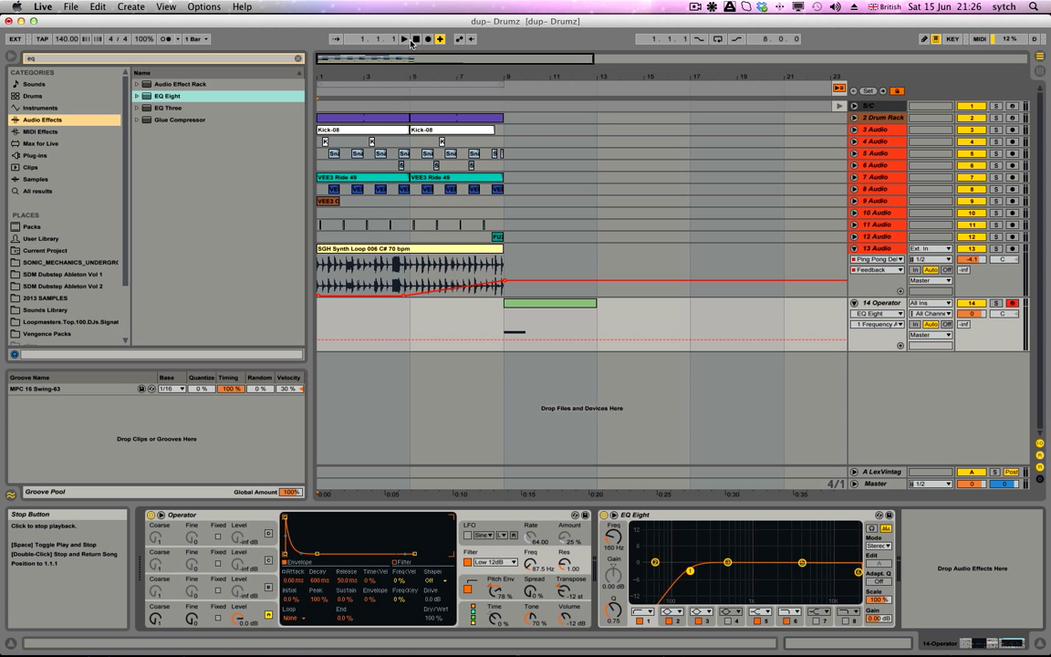
left_click(405, 38)
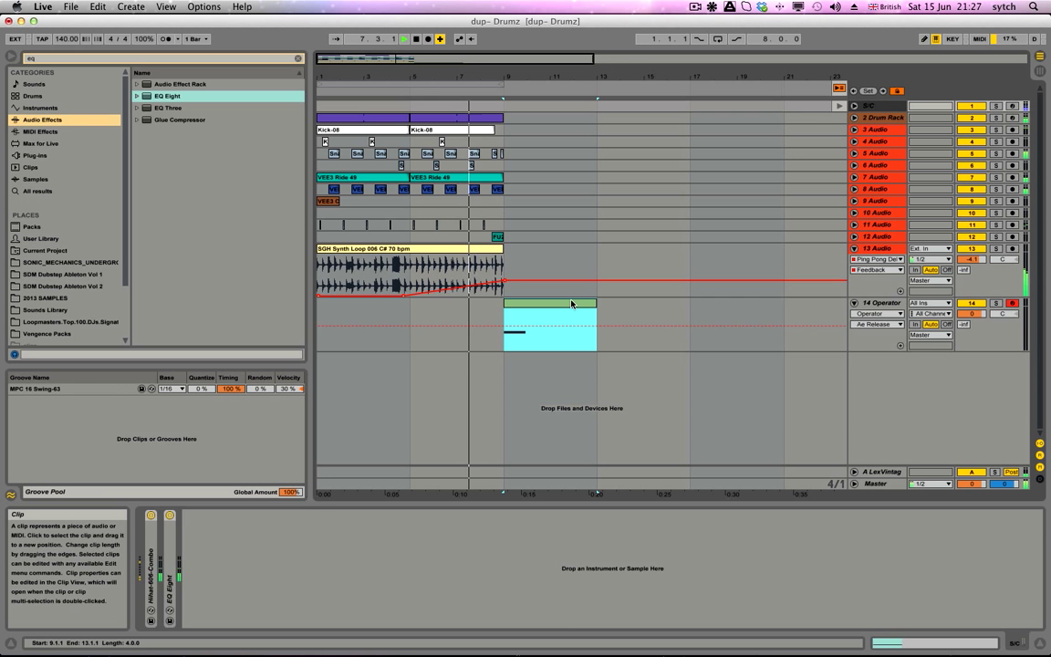
Show the track's device chain with Operator followed by the low-cut EQ Eight.
left_click(879, 303)
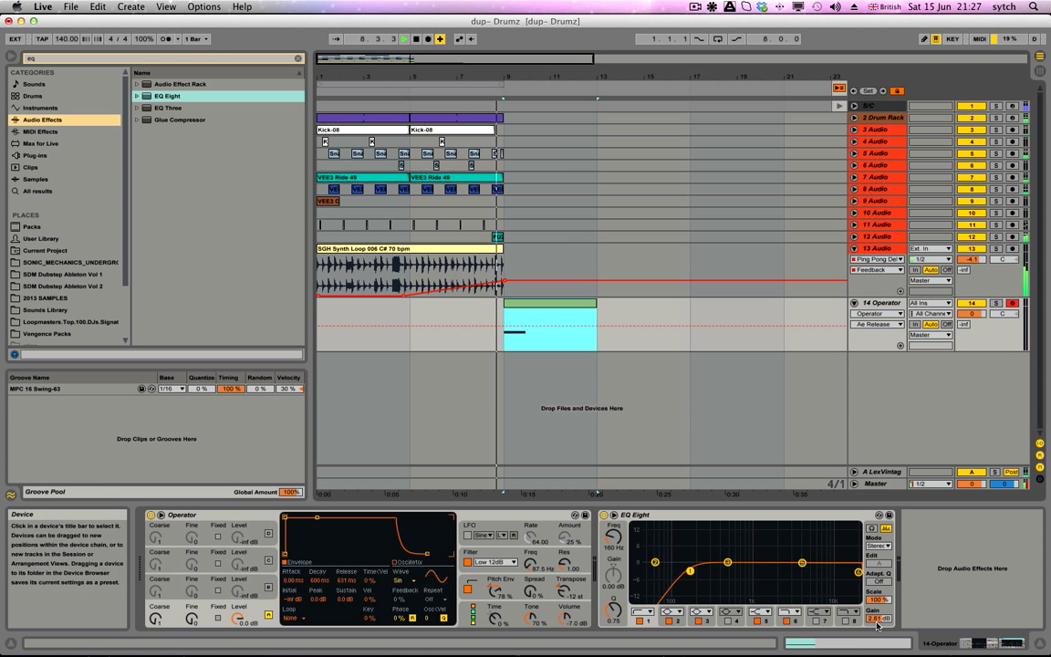